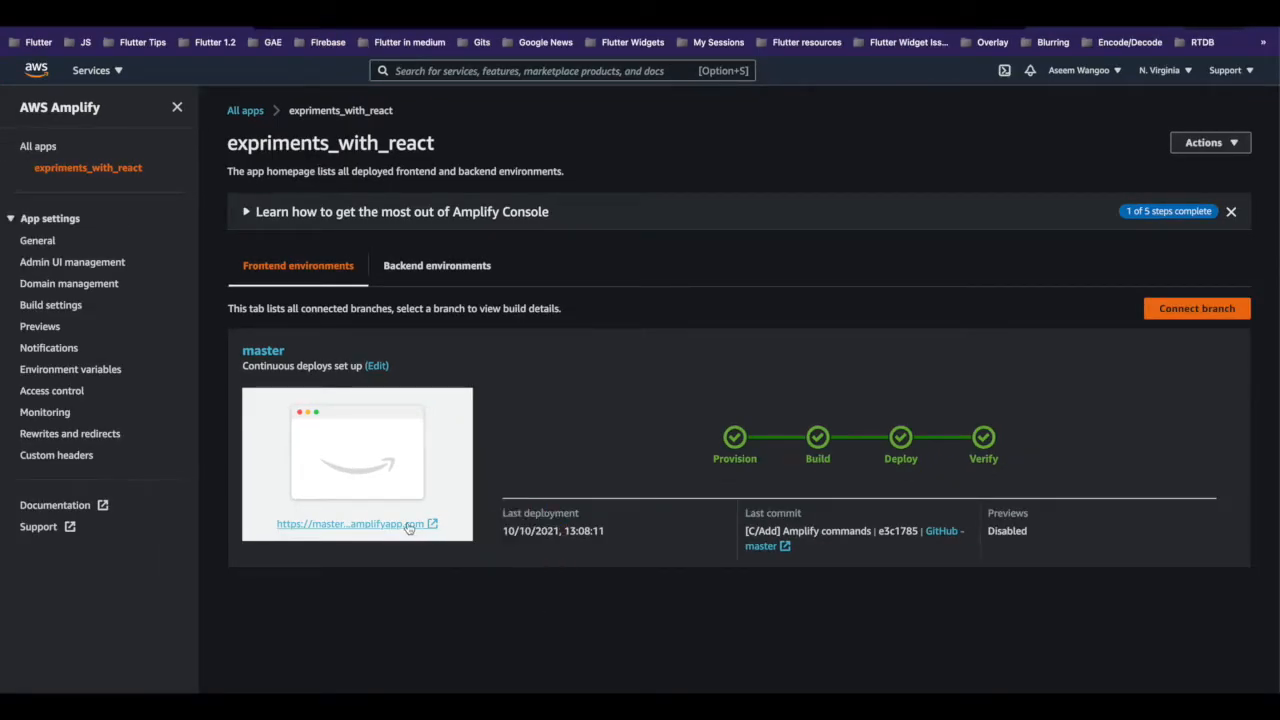
# - Return from the expriments_with_react app page to the All apps list
pyautogui.click(349, 523)
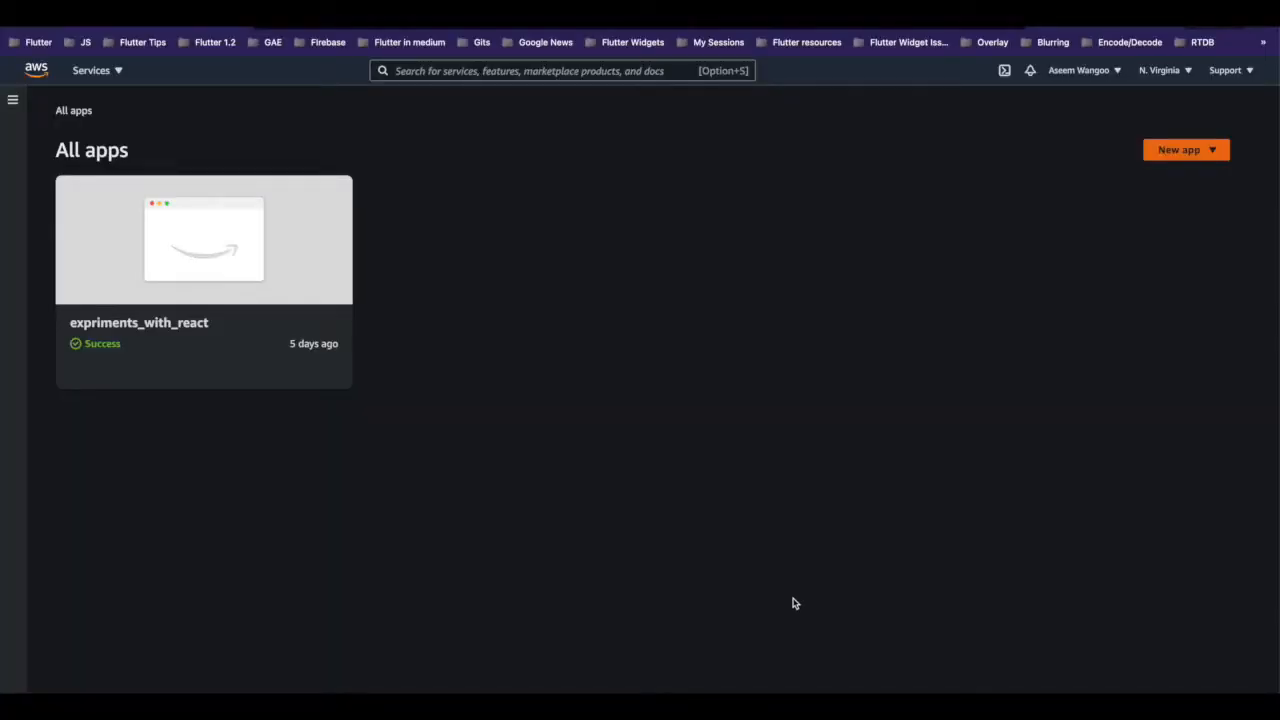
# - Start hosting a new web app with GitHub as the code source
pyautogui.click(1186, 149)
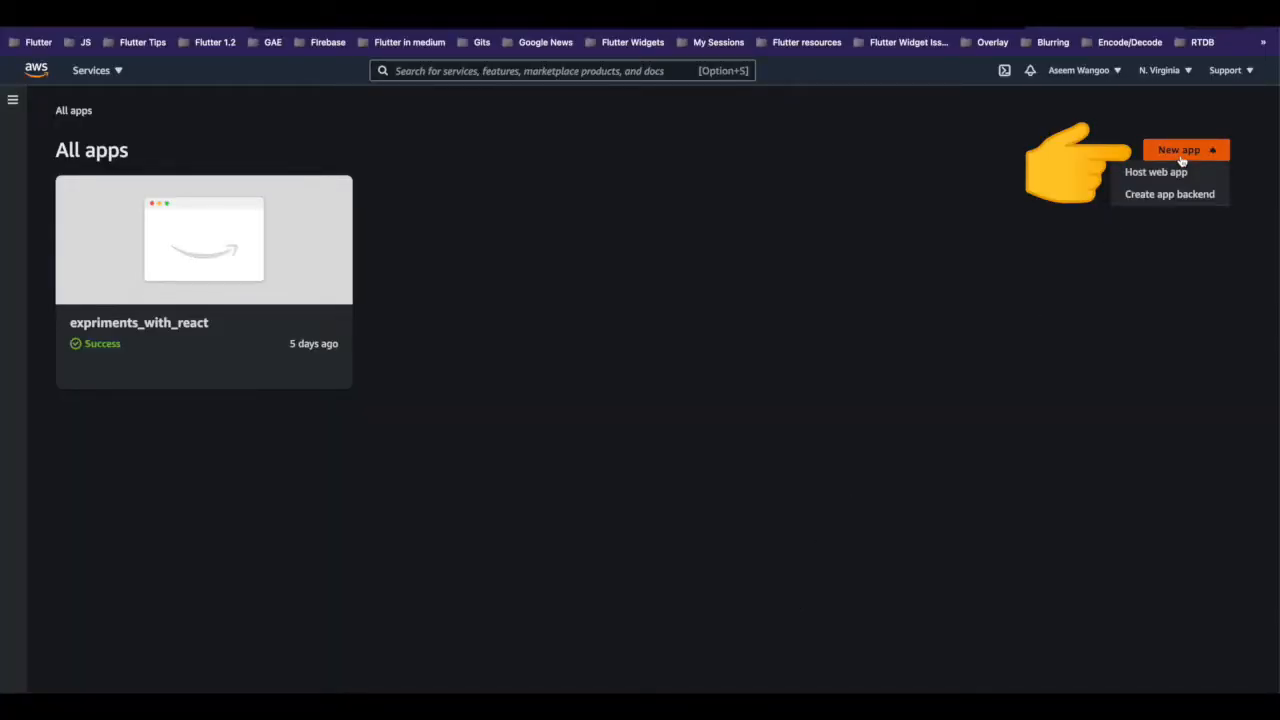
pyautogui.click(1156, 171)
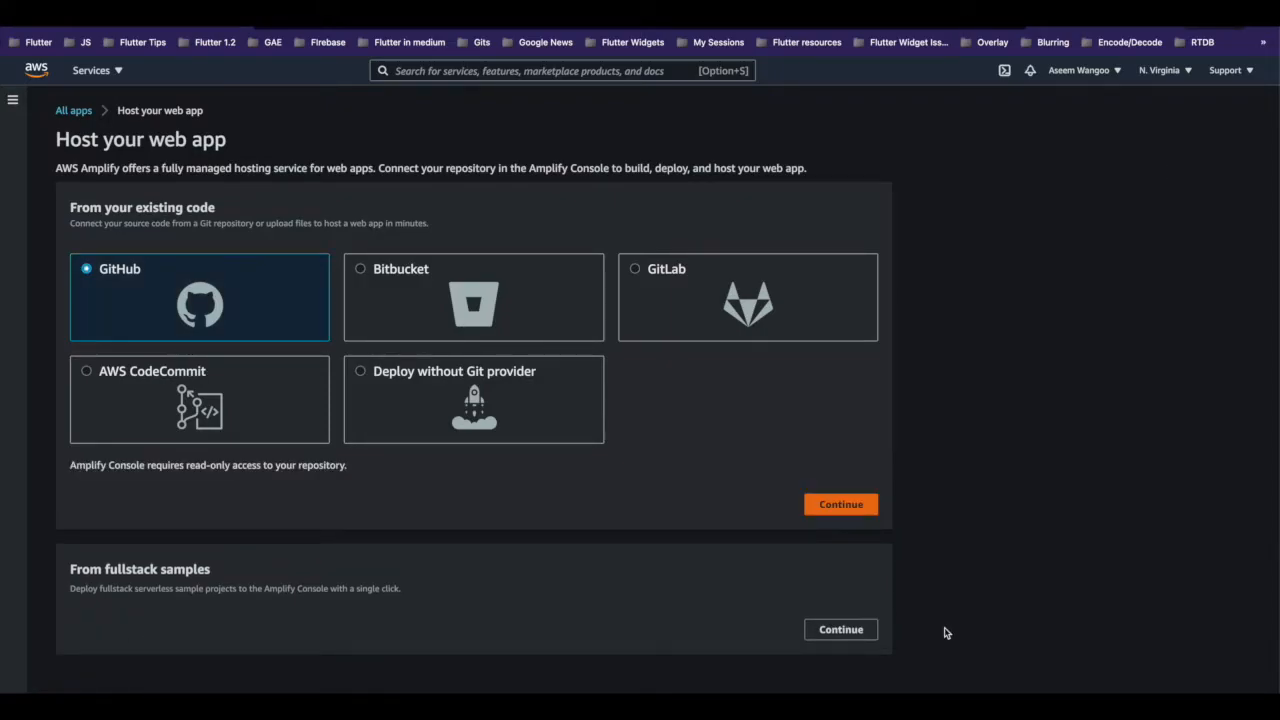
pyautogui.moveTo(935, 615)
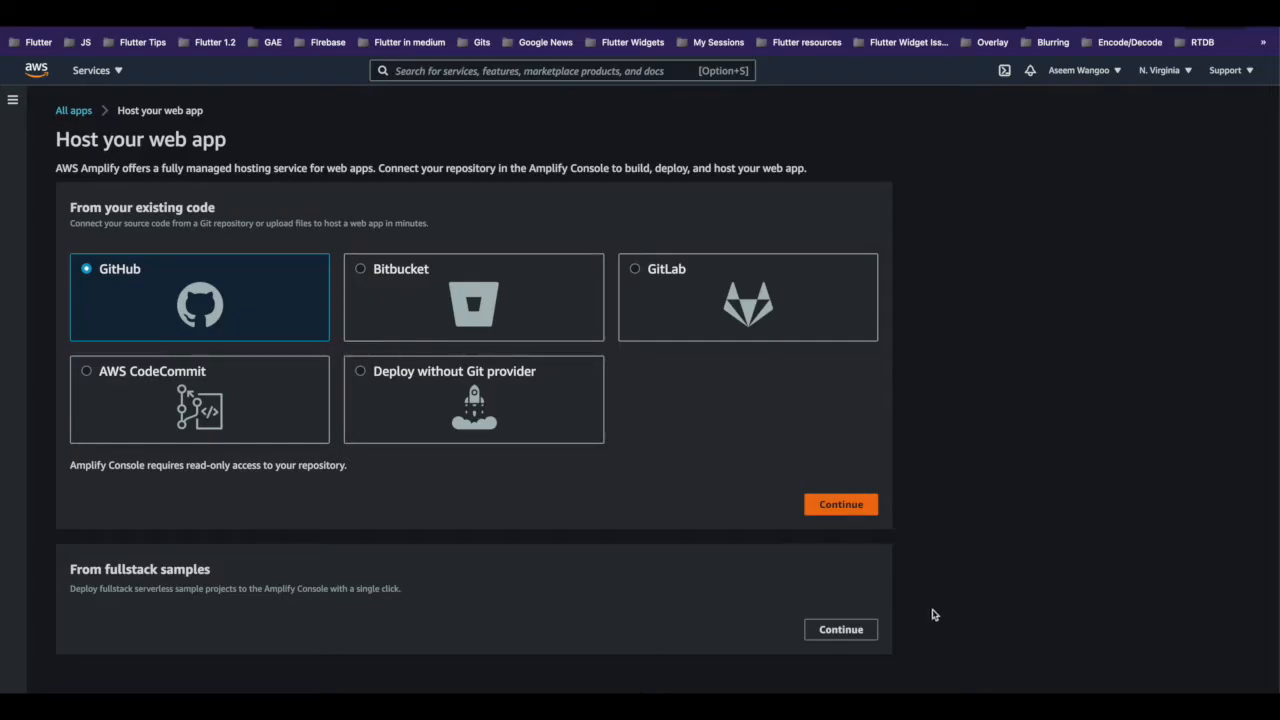
pyautogui.click(840, 504)
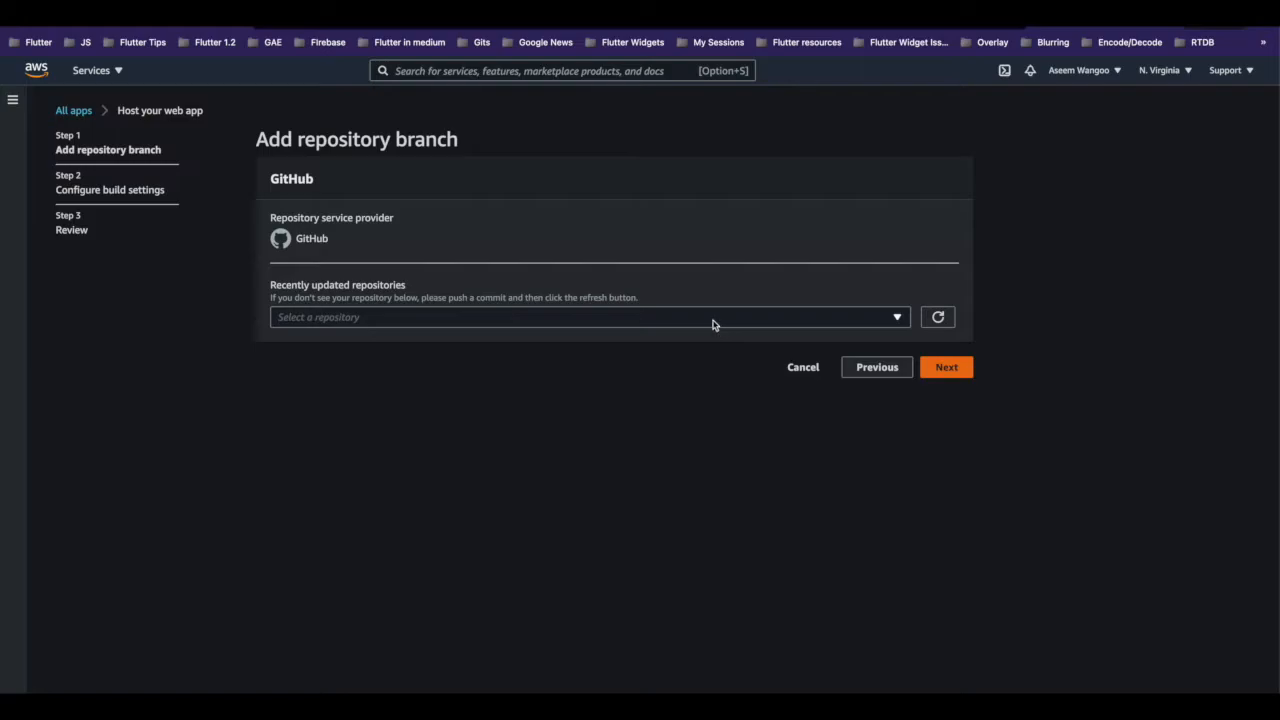
# - Bring up the recently updated repositories and go back to the expriments_with_react app
pyautogui.click(588, 317)
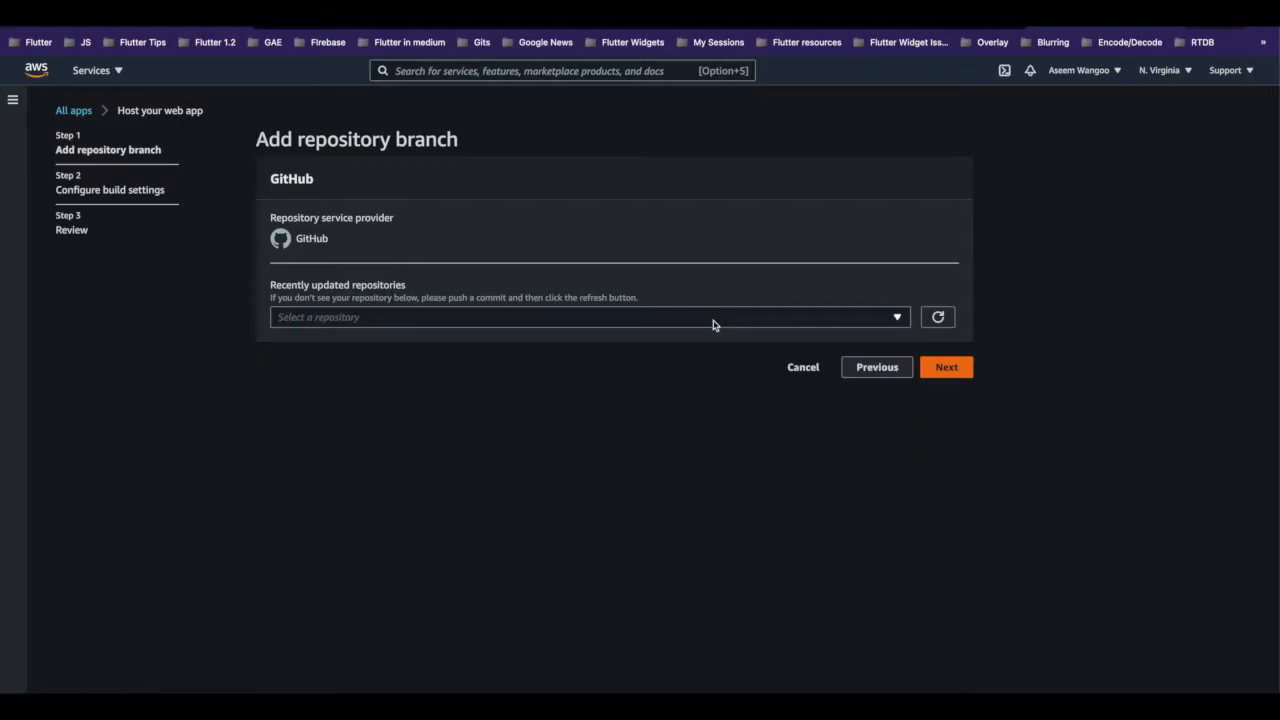
pyautogui.click(585, 317)
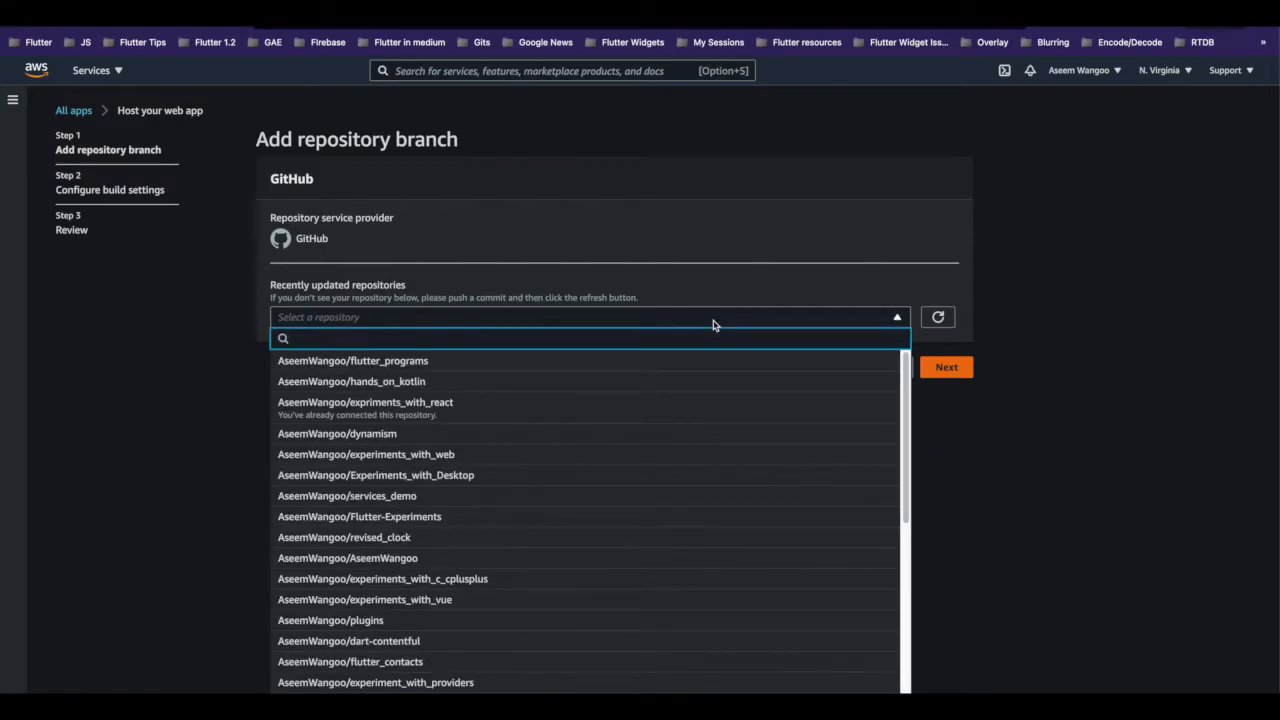
pyautogui.click(365, 402)
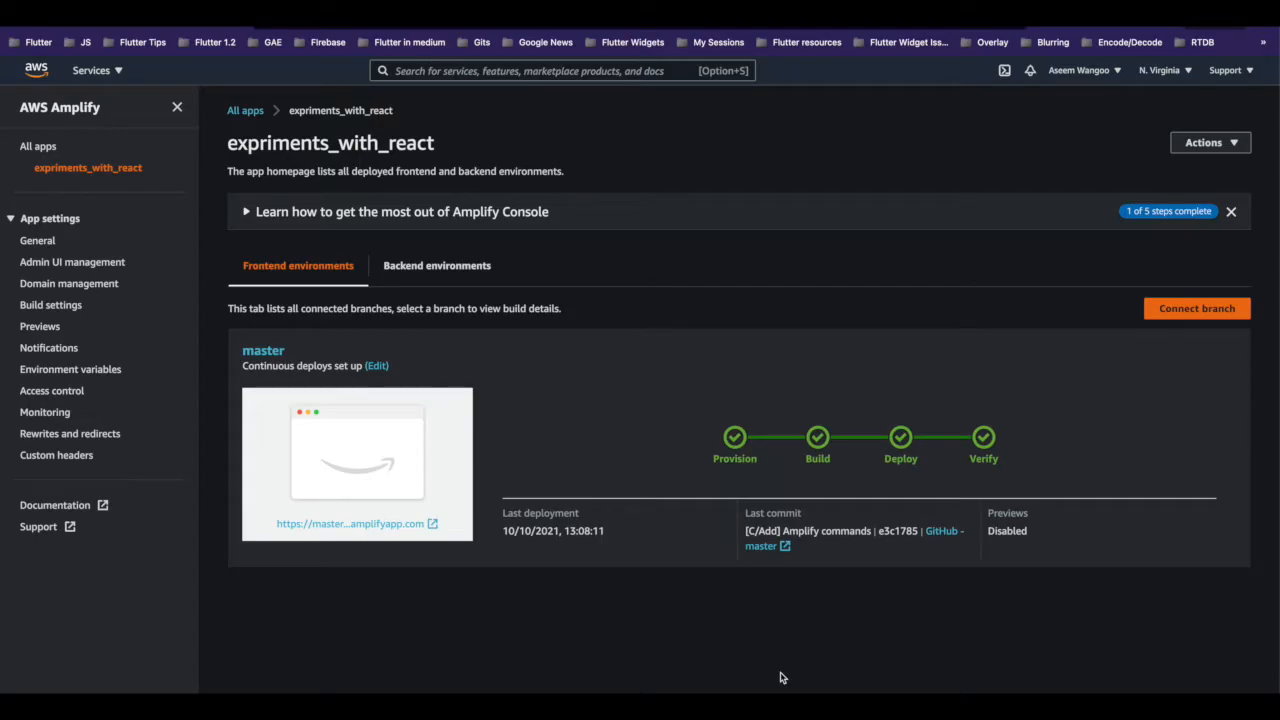
pyautogui.moveTo(583, 638)
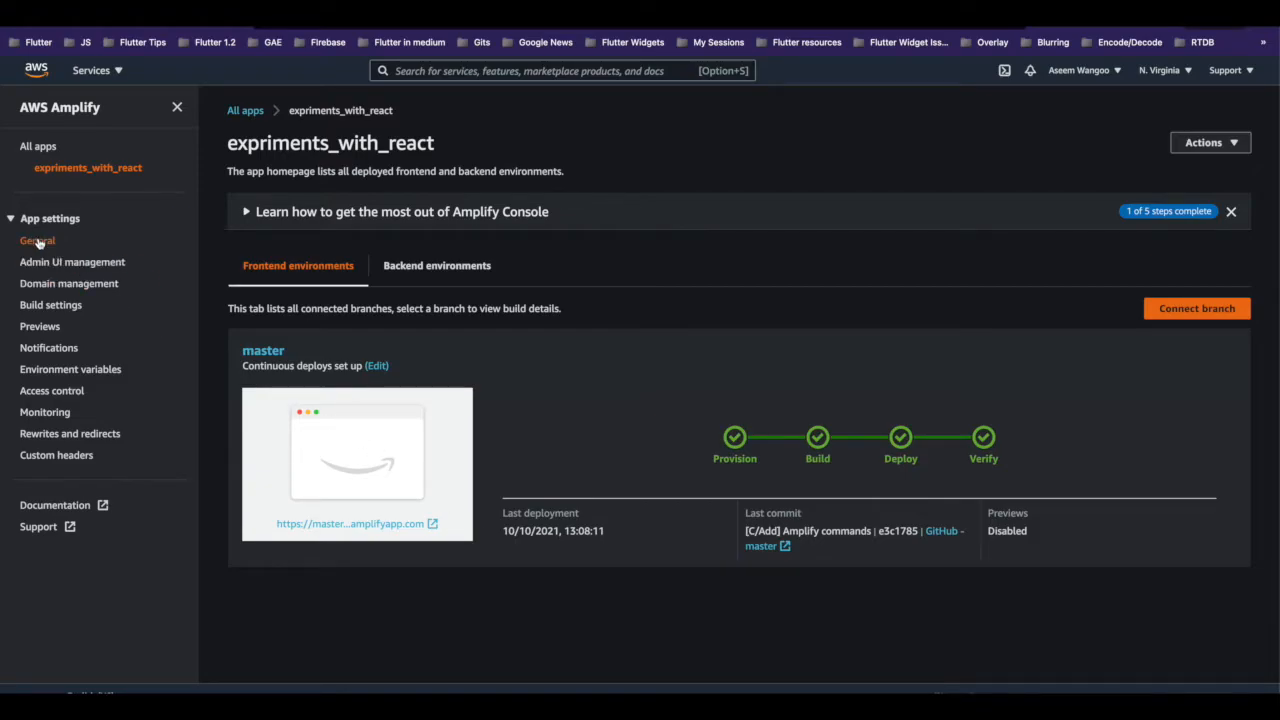
# - Show the General settings with the app's repository, production branch URL and React framework
pyautogui.click(37, 240)
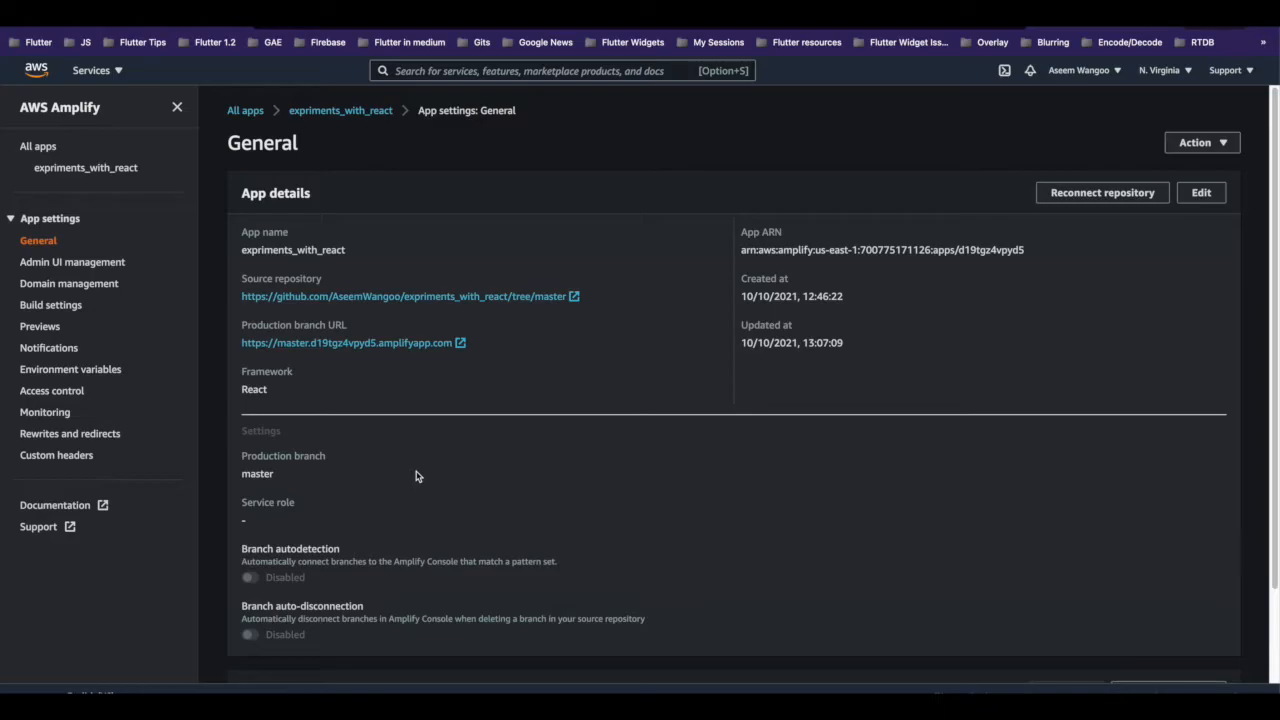
# - Go back to the expriments_with_react app homepage with its deployed master branch
pyautogui.click(340, 110)
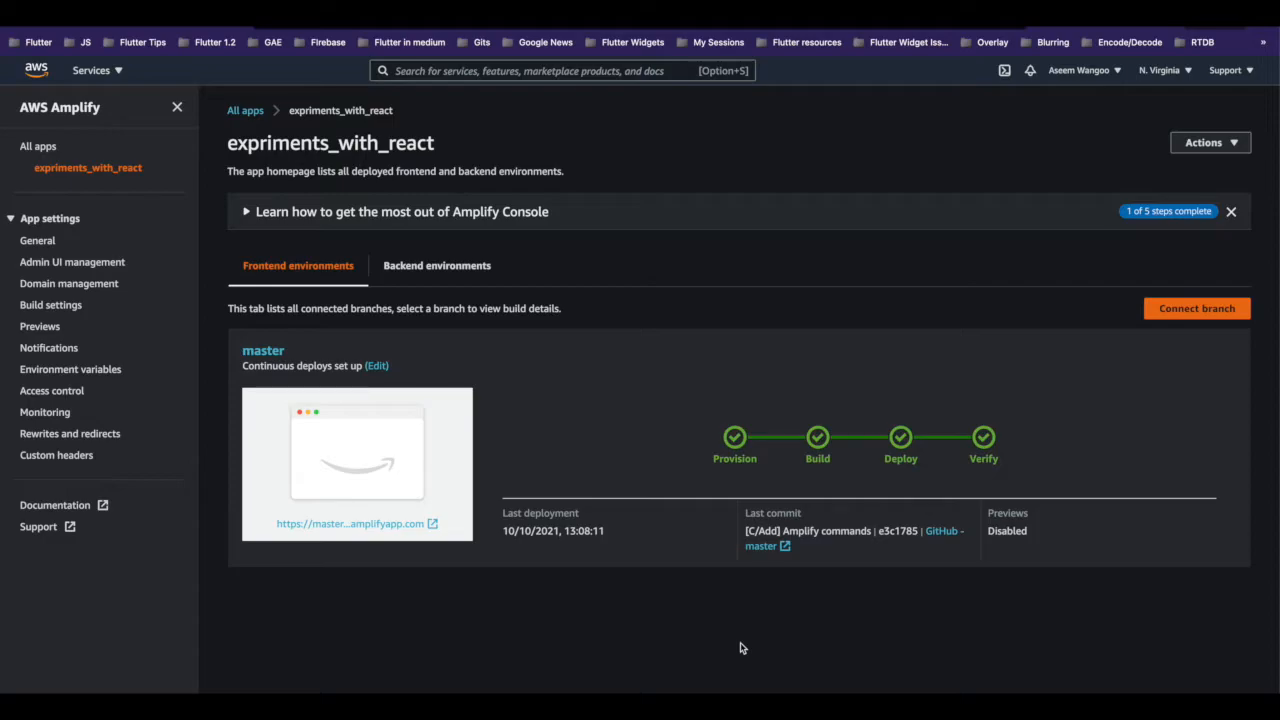
pyautogui.click(51, 305)
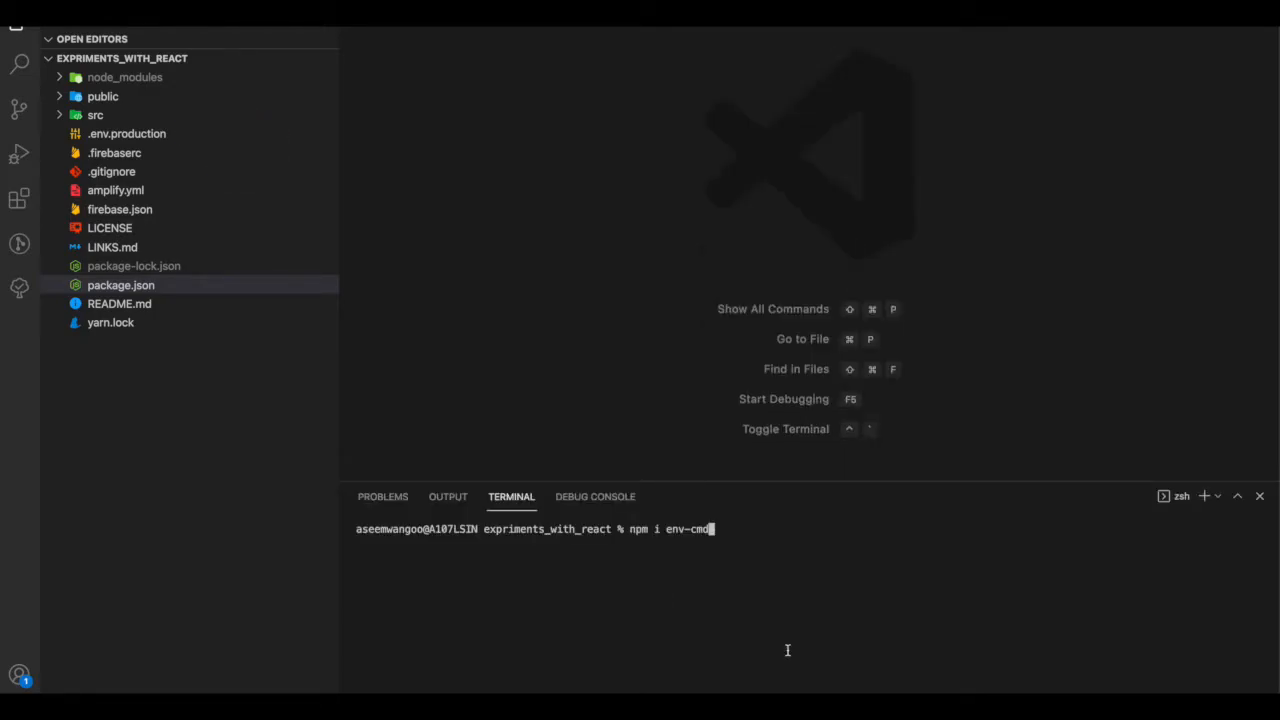
# - View package.json's start and build:prod scripts using env-cmd with .env.production
pyautogui.click(120, 285)
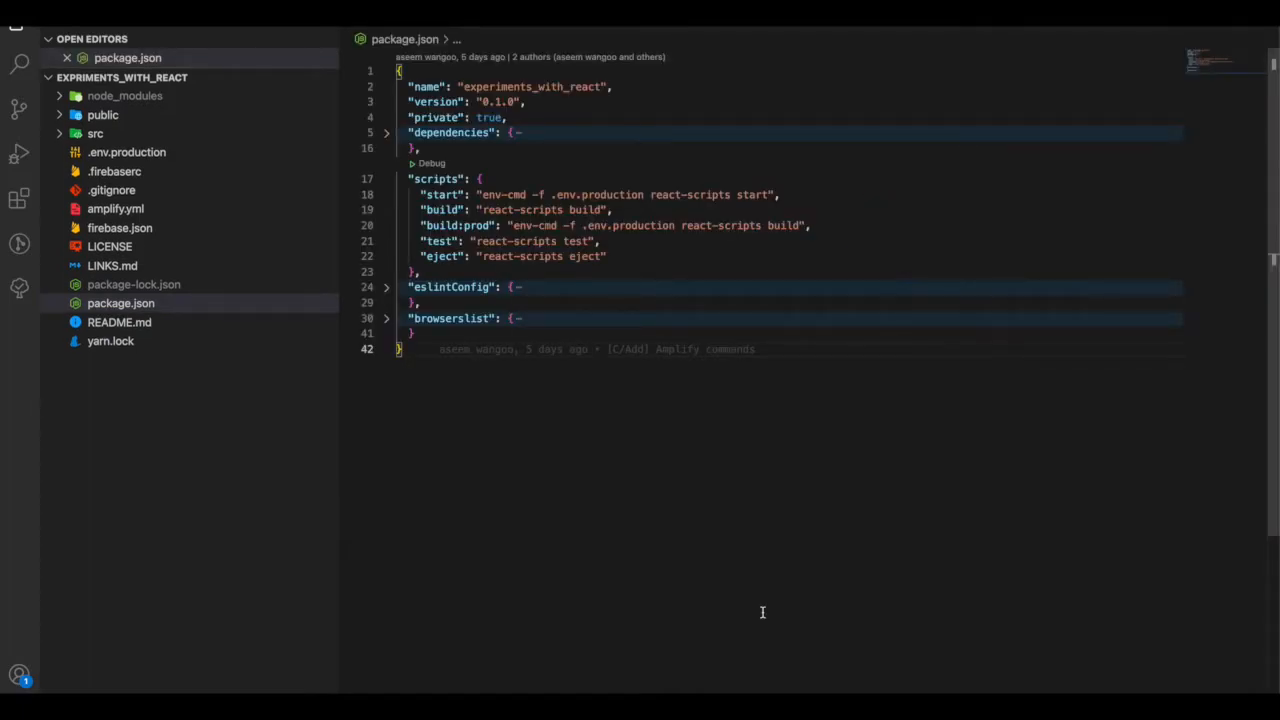
pyautogui.moveTo(756, 661)
pyautogui.write('npm run build:prod')
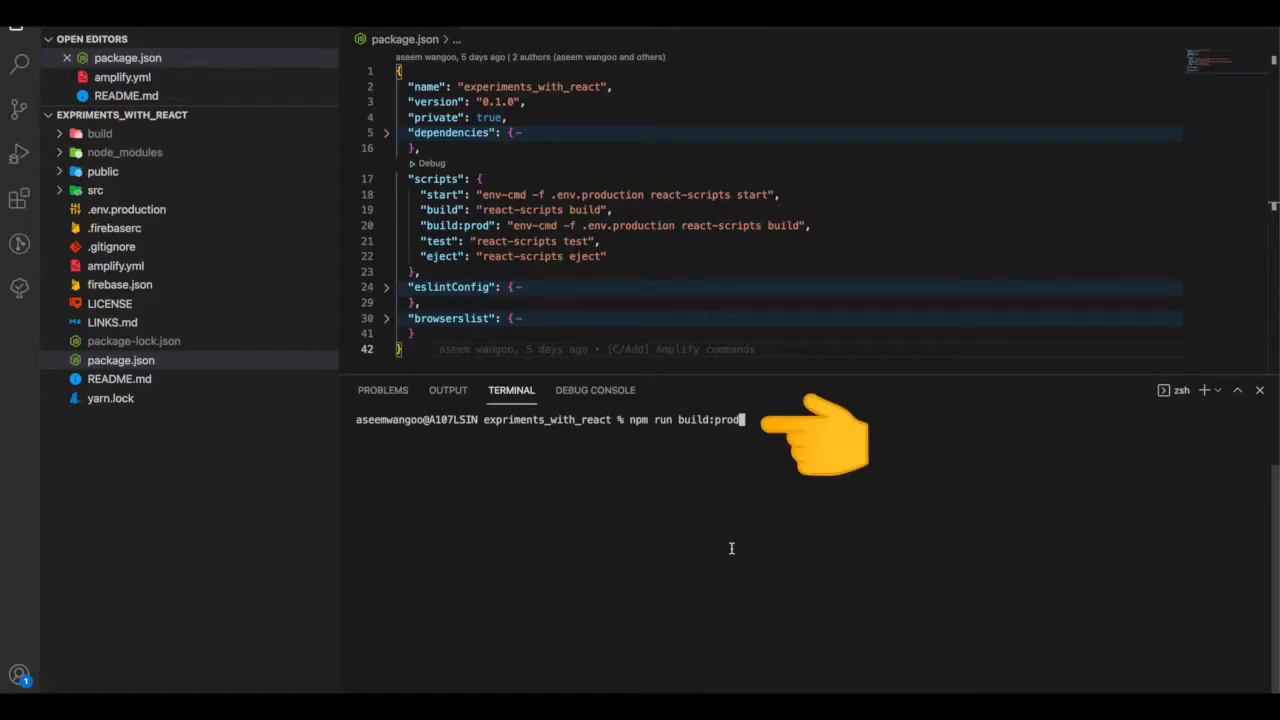
# - Run npm run build:prod, then serve the build folder with npx serve -s build
pyautogui.press('Return')
pyautogui.write('npx serve -s build')
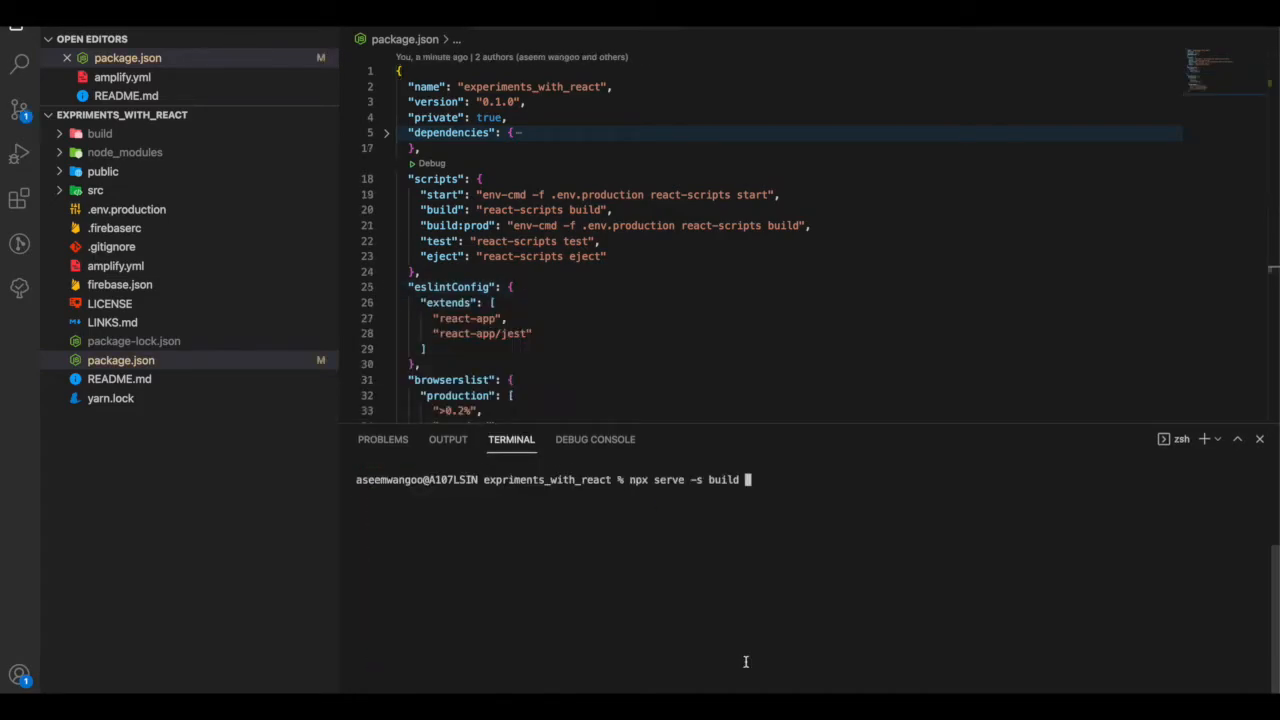
pyautogui.press('Return')
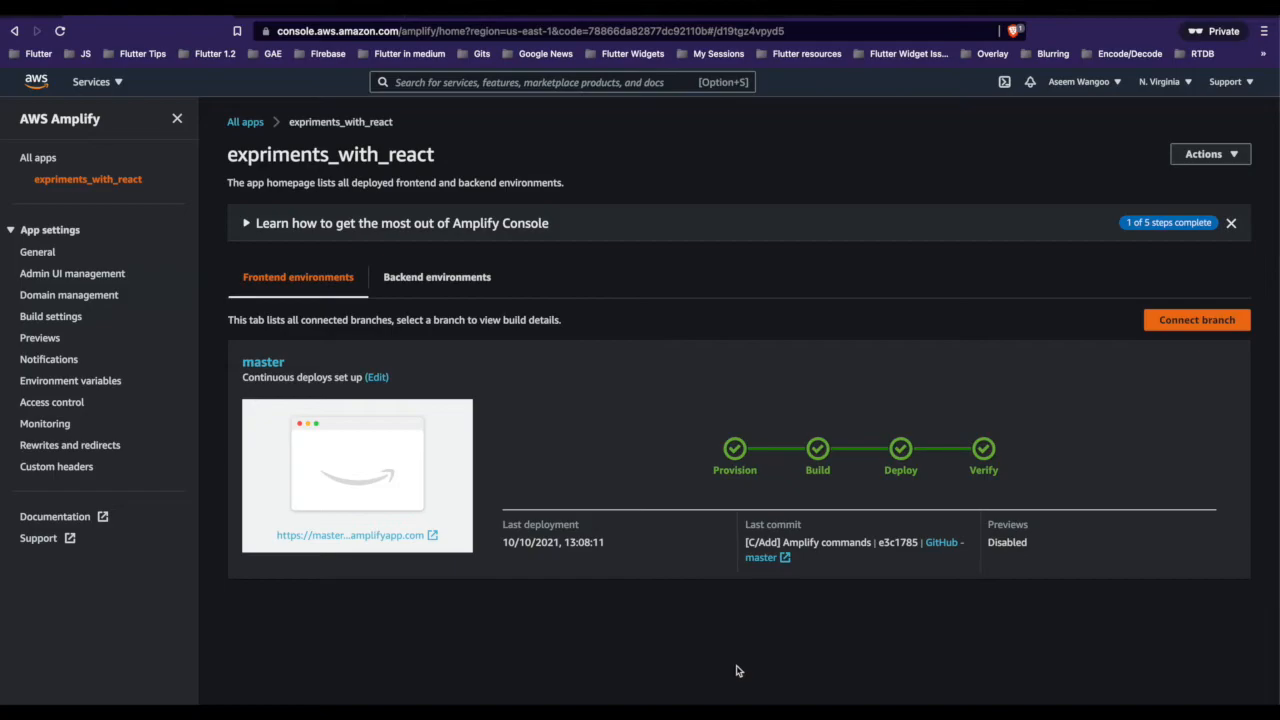
pyautogui.moveTo(70, 380)
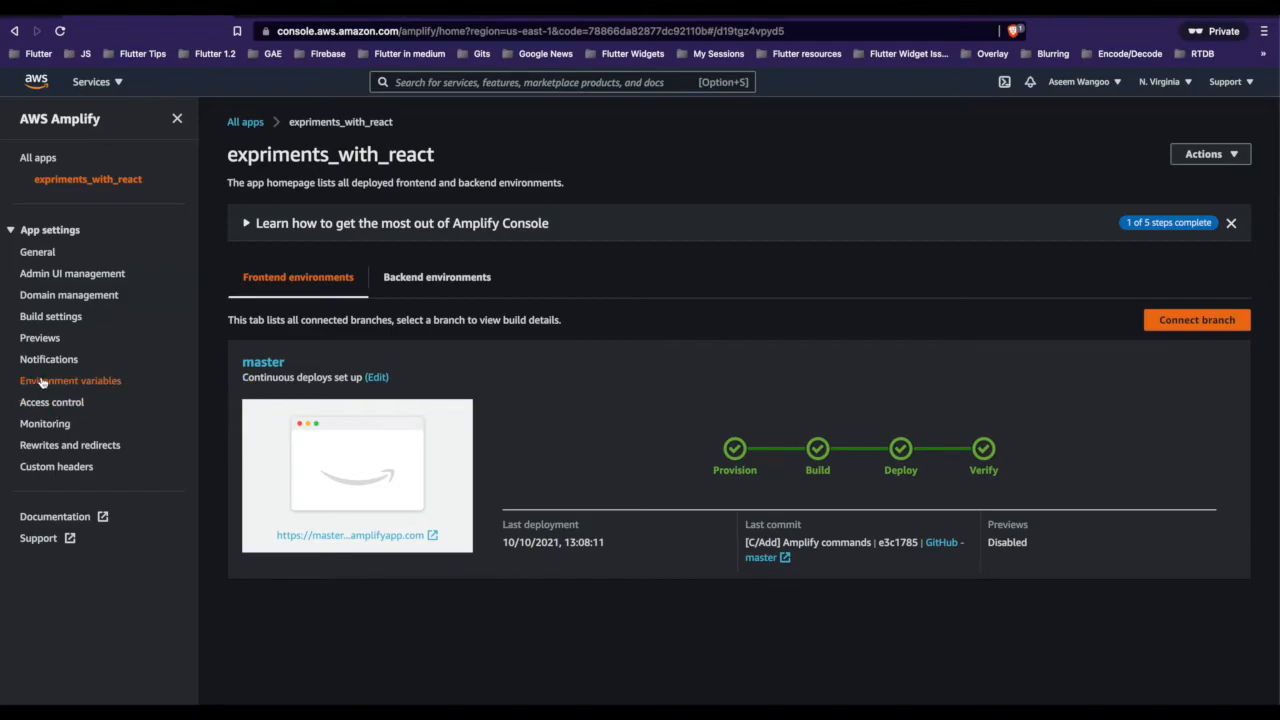
# - Show the app's Environment variables settings page
pyautogui.click(70, 380)
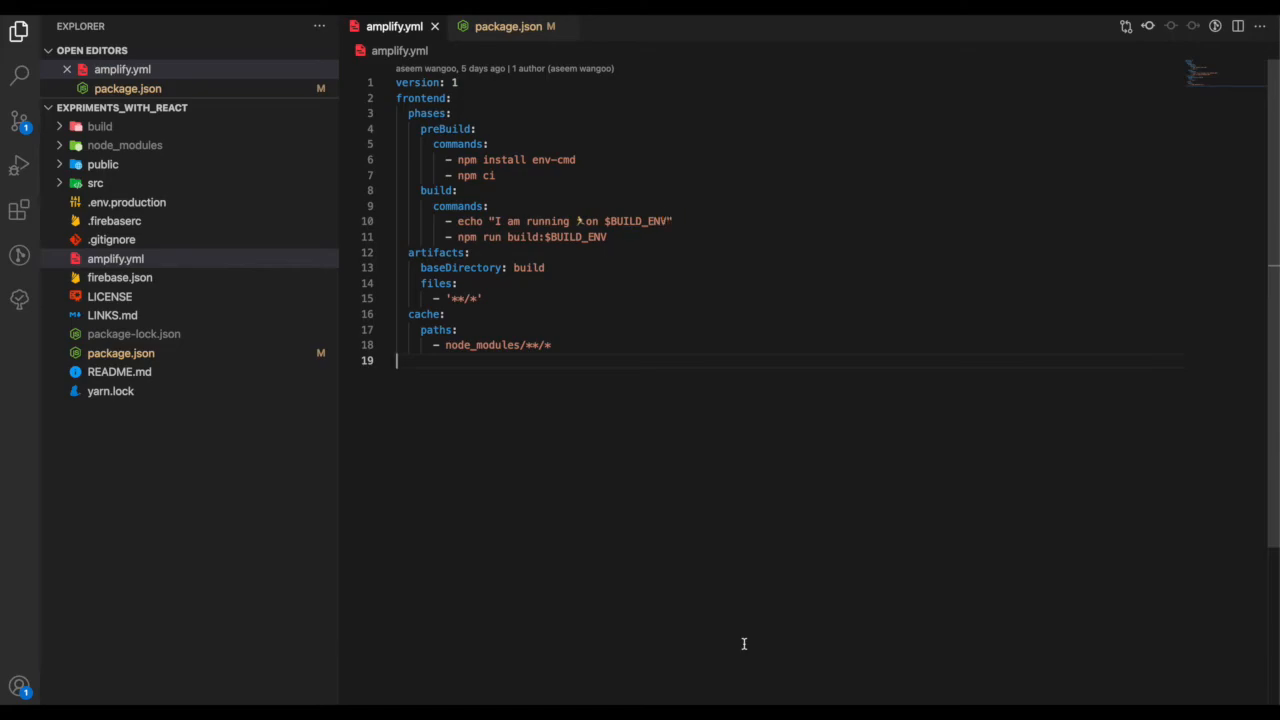
# - View amplify.yml's preBuild env-cmd install and build:$BUILD_ENV commands
pyautogui.click(508, 26)
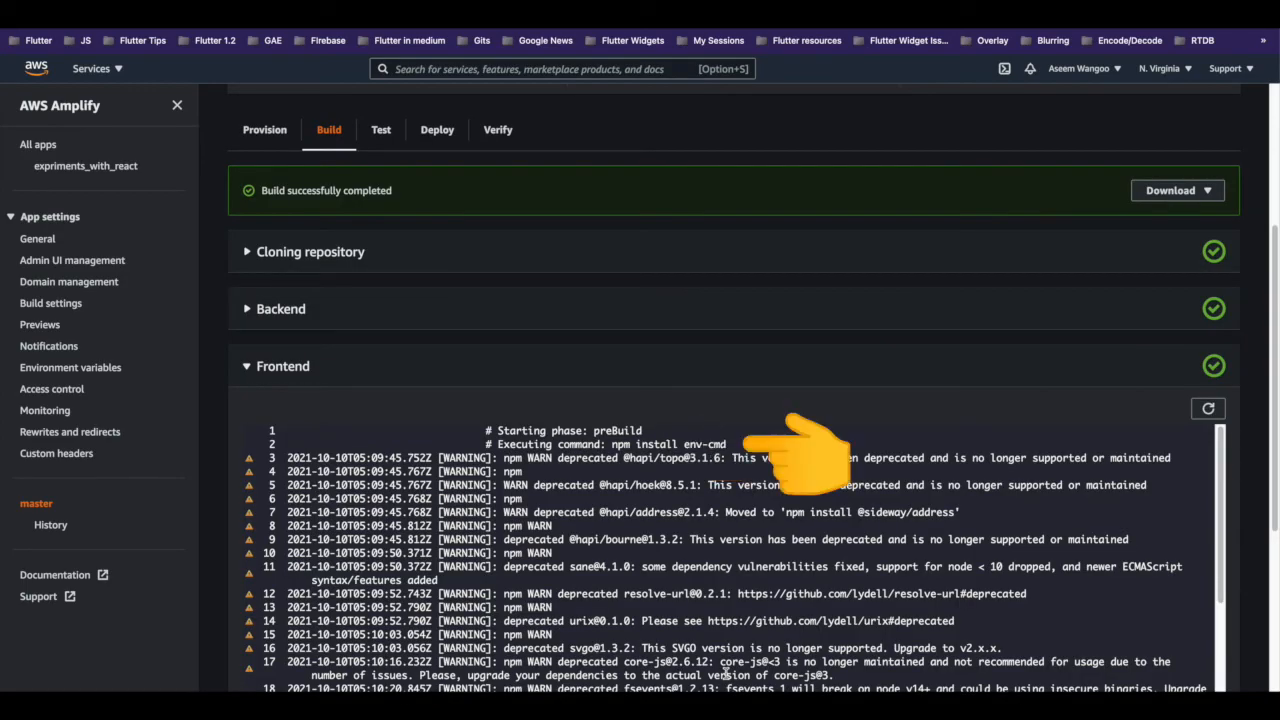
# - Scroll the master build log to the build:prod run with .env.production
pyautogui.scroll(-3)
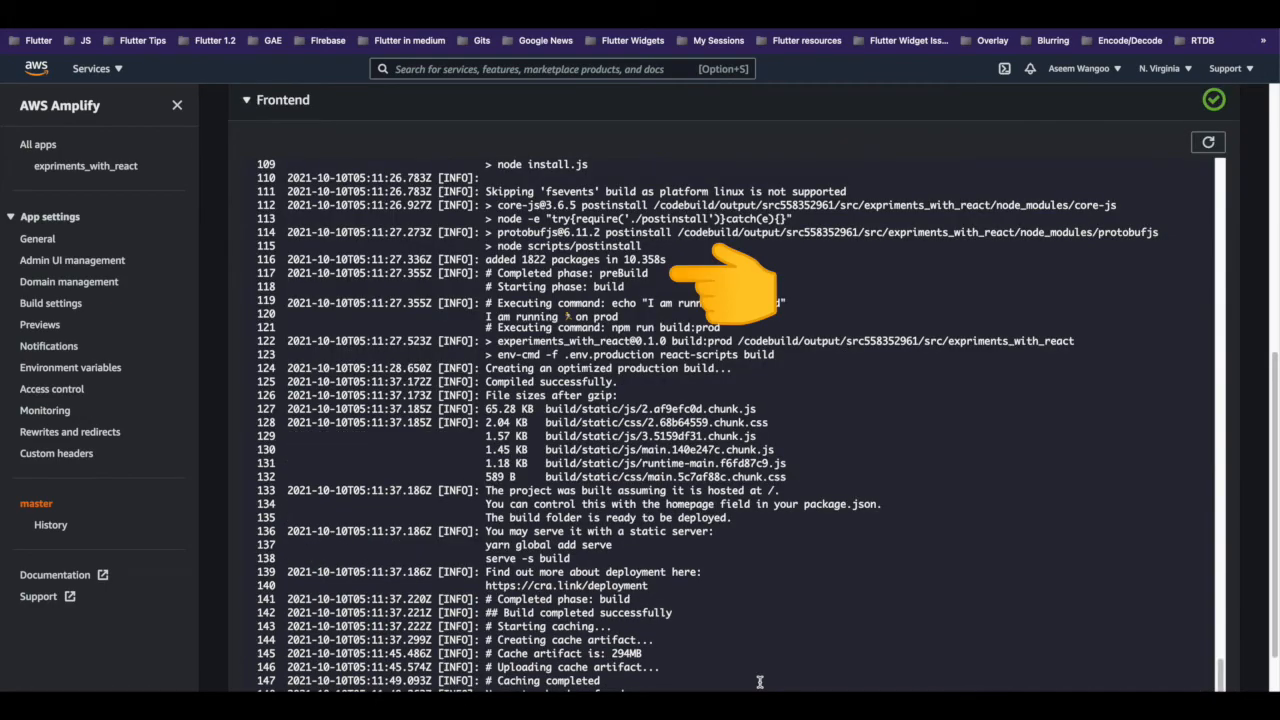